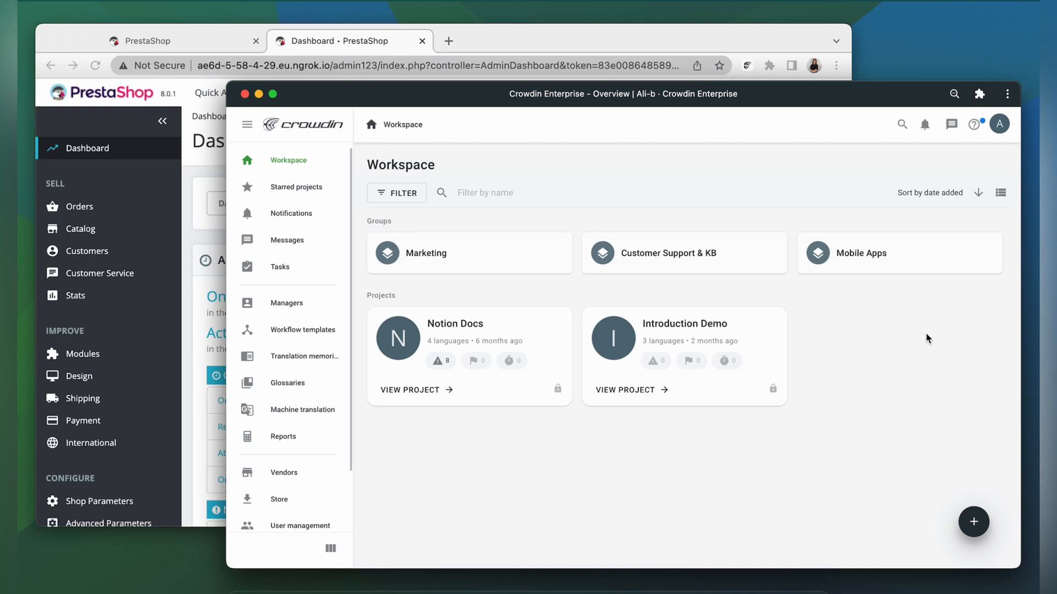
mouse_move(602, 478)
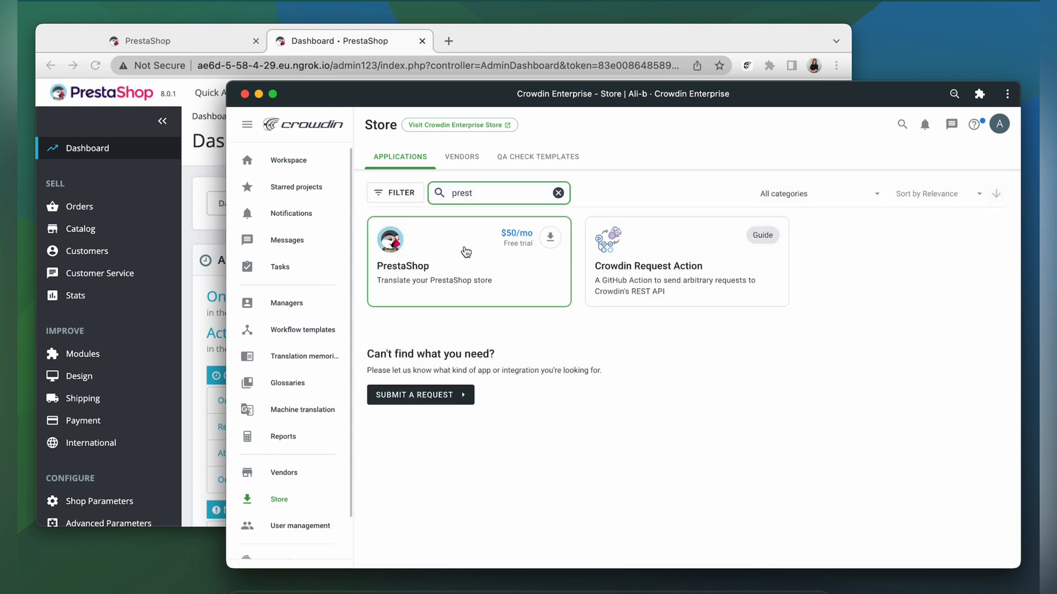
Install the PrestaShop app from its Store details page and confirm the installation
click(466, 251)
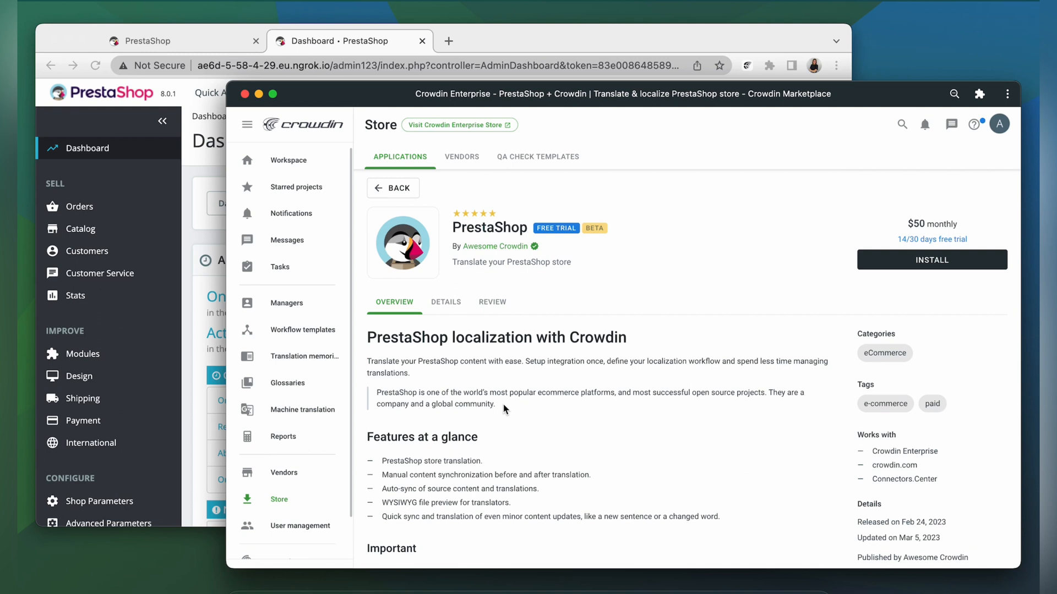
scroll(down, 3)
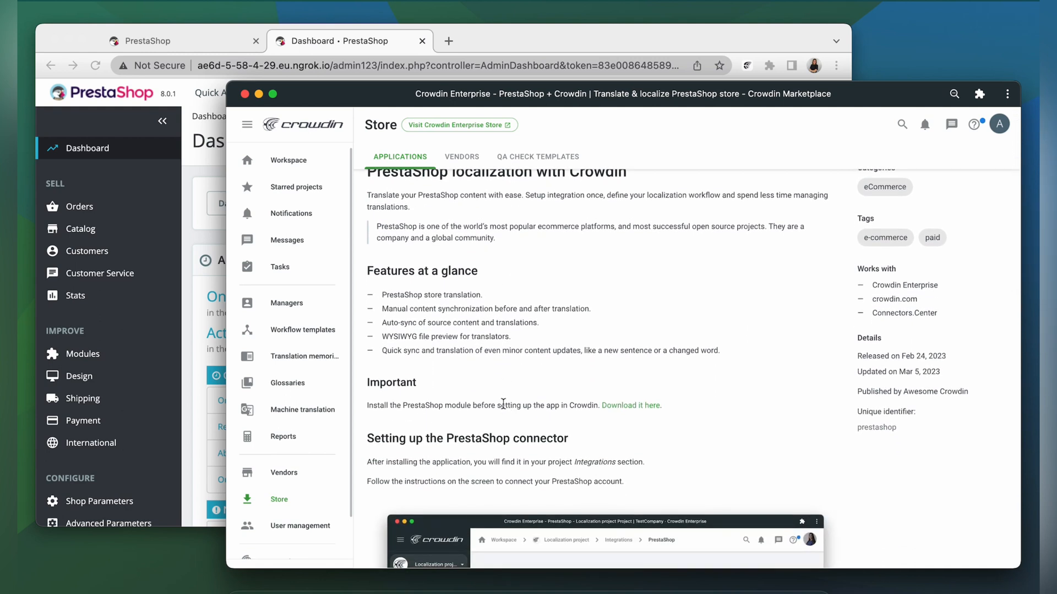
mouse_move(574, 407)
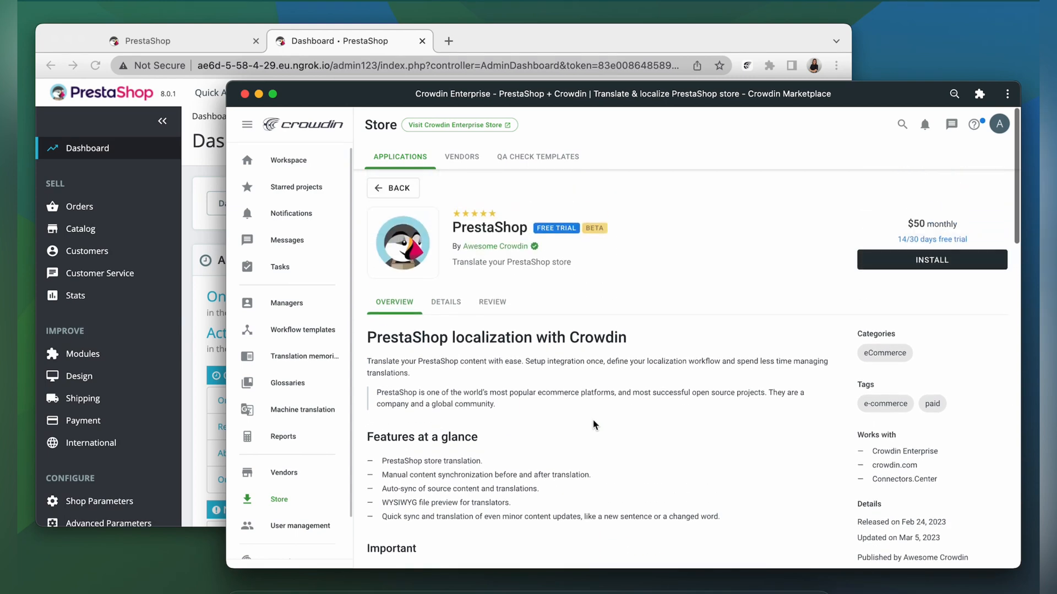
click(932, 260)
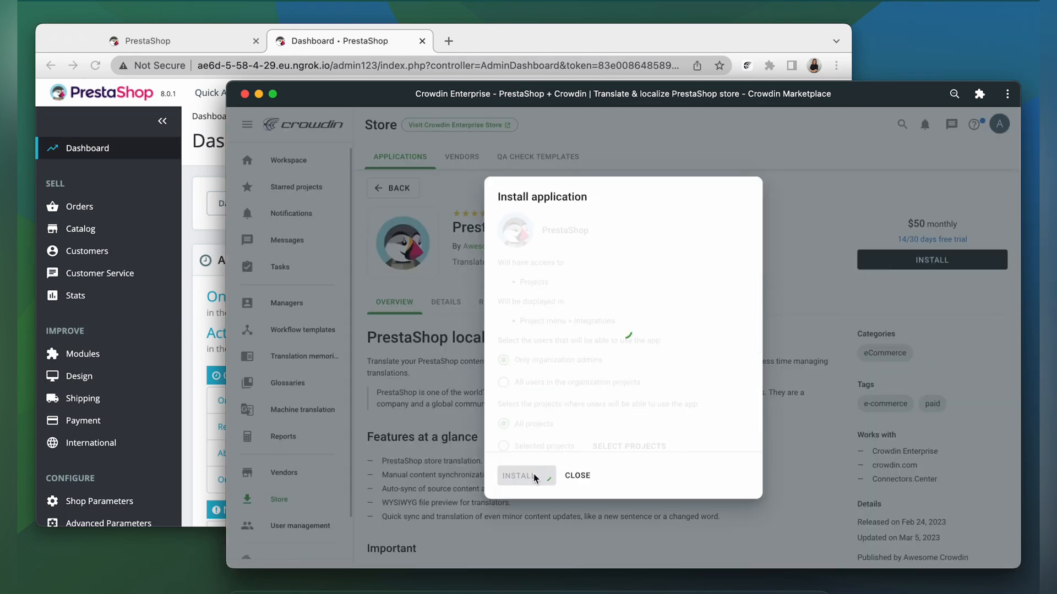
click(526, 476)
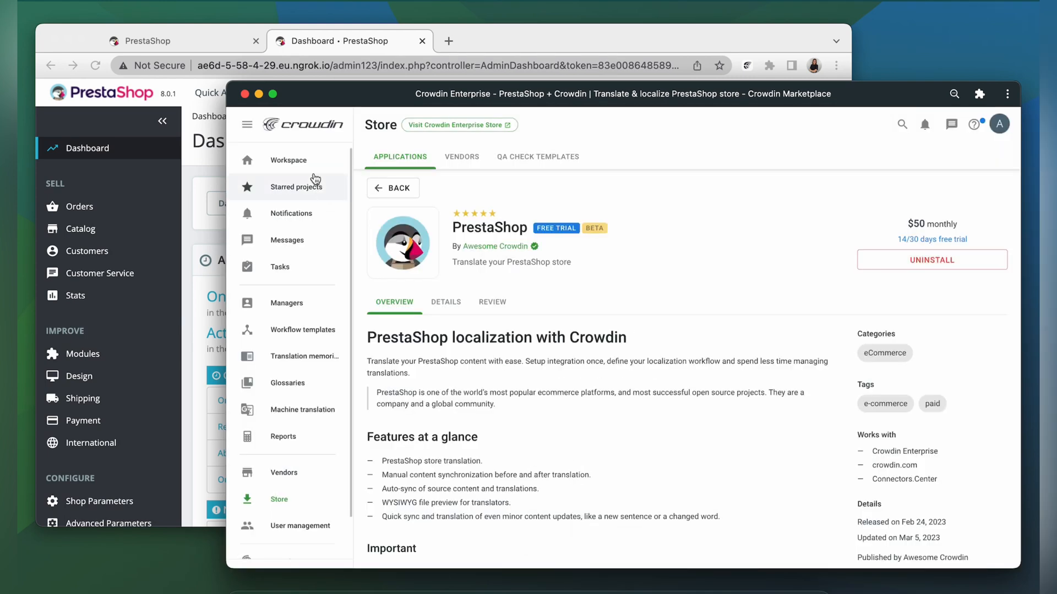
Return to the workspace and search 'pres' to reach the PrestaShop integration in Introduction Demo
click(261, 522)
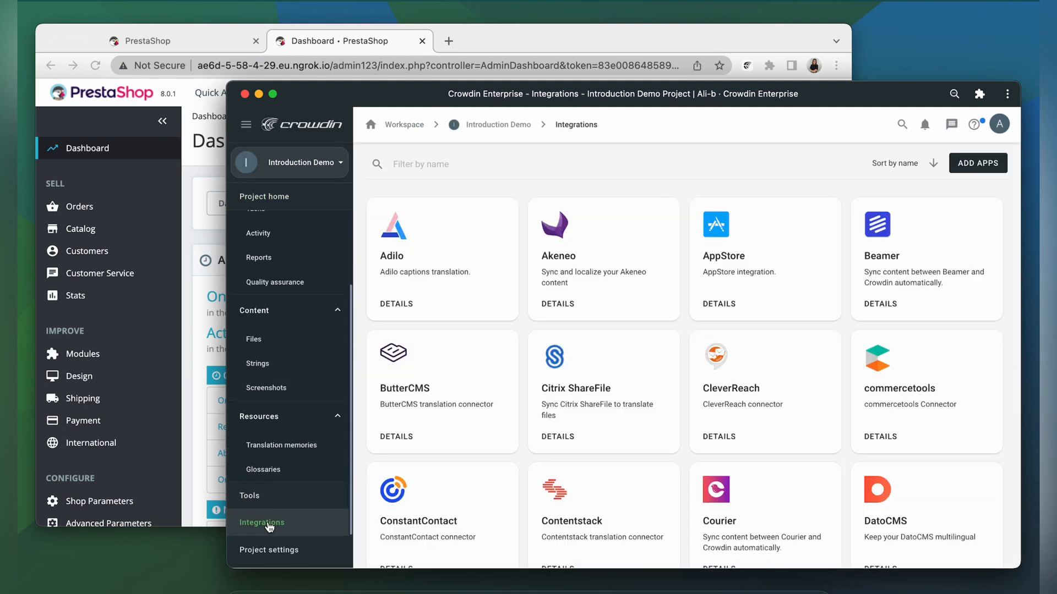
text(pres)
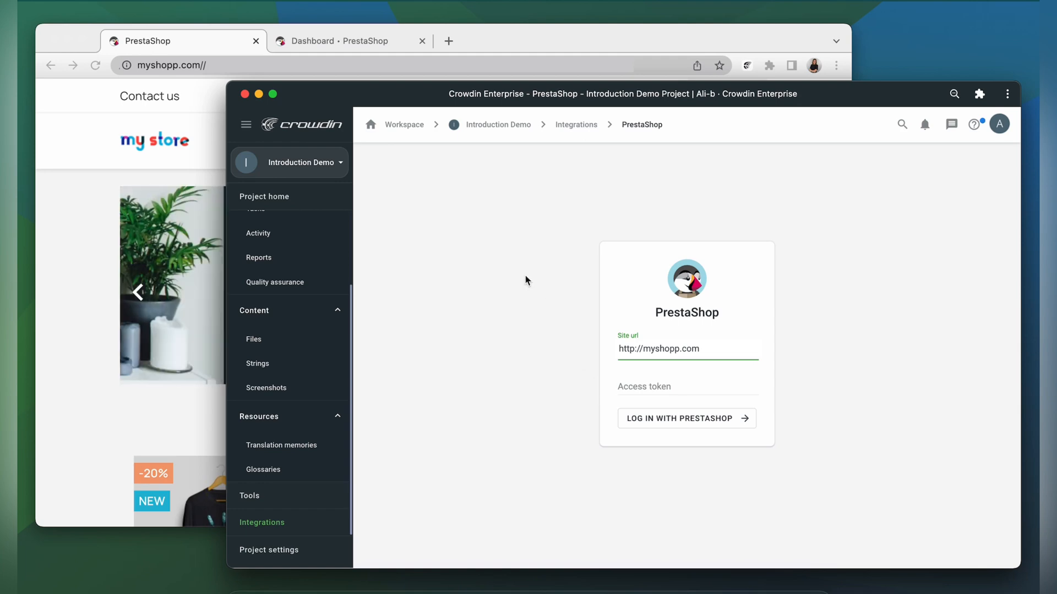
In PrestaShop admin Module Manager, search 'crowdin' and configure the Crowdin Integration module
click(339, 41)
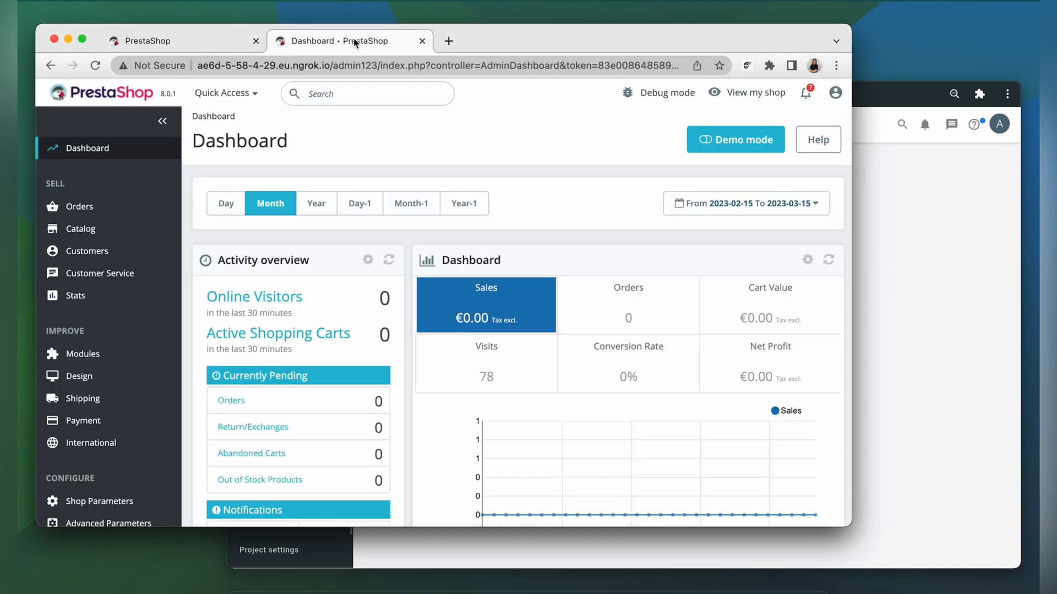
click(83, 354)
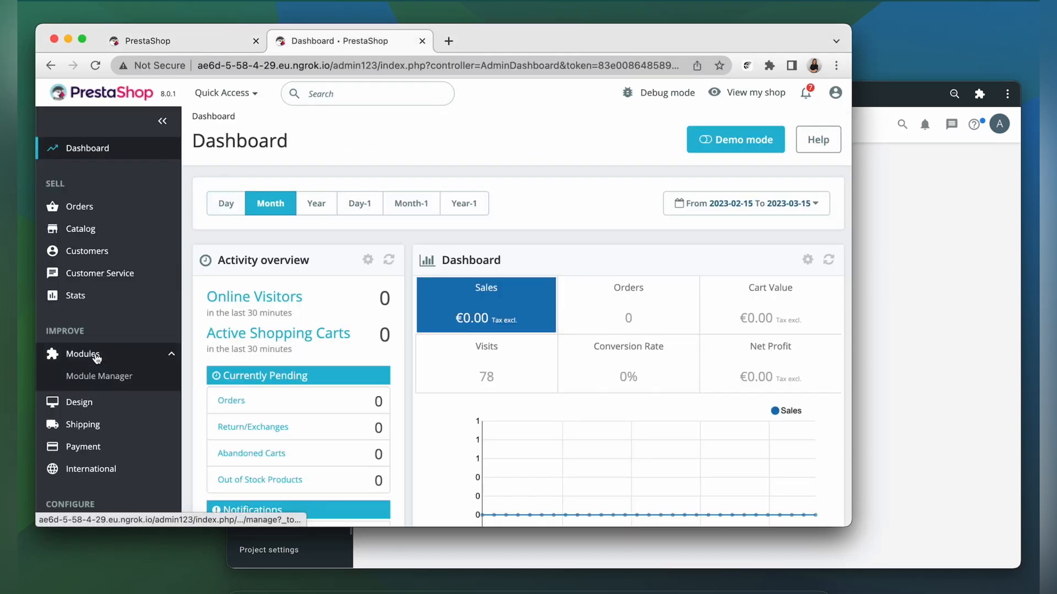
click(99, 376)
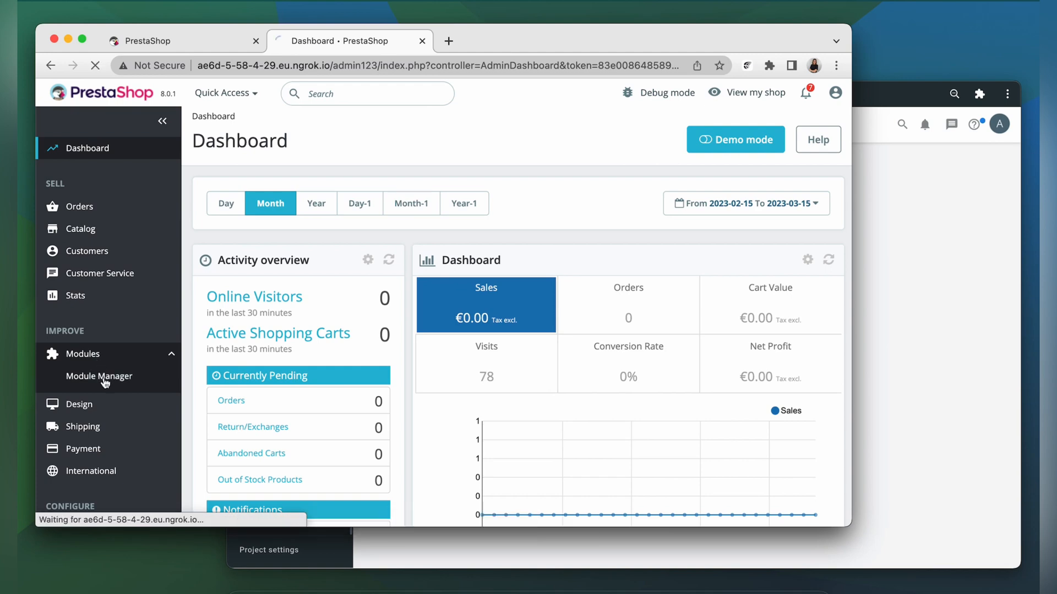
click(99, 376)
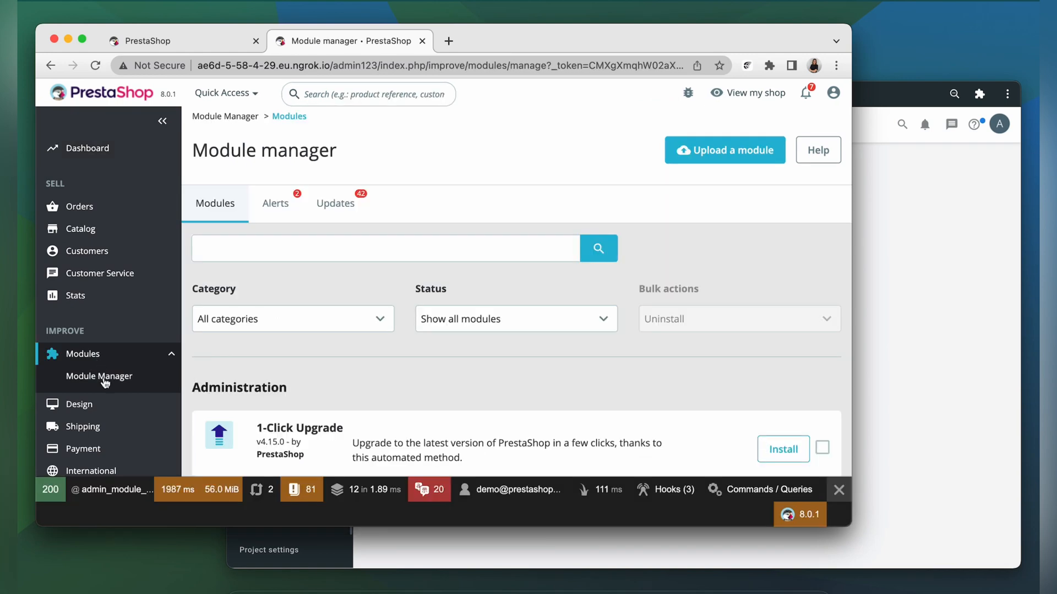
text(crowdin)
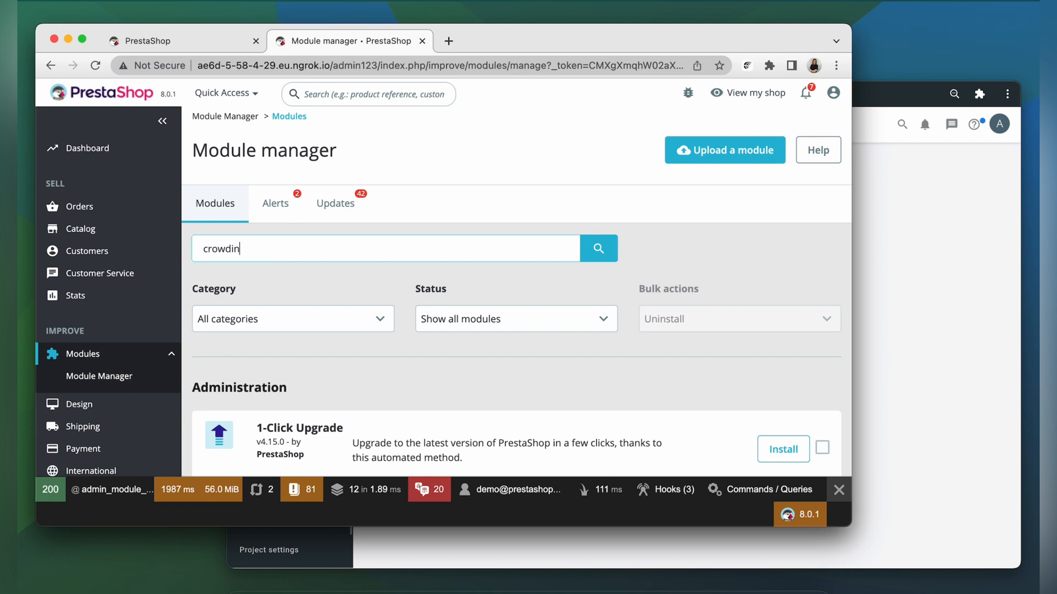
click(599, 248)
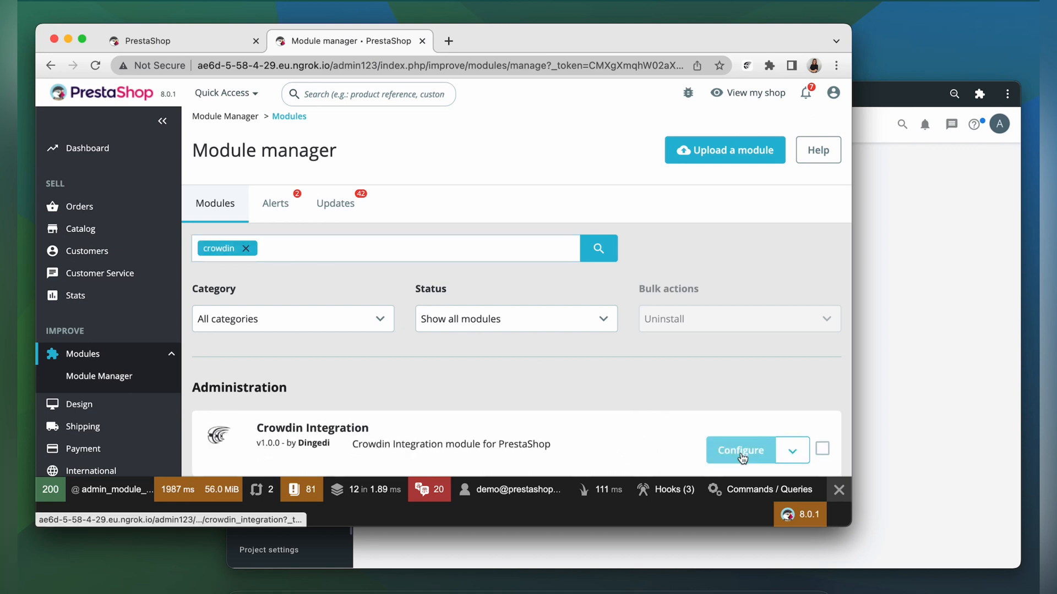
click(740, 450)
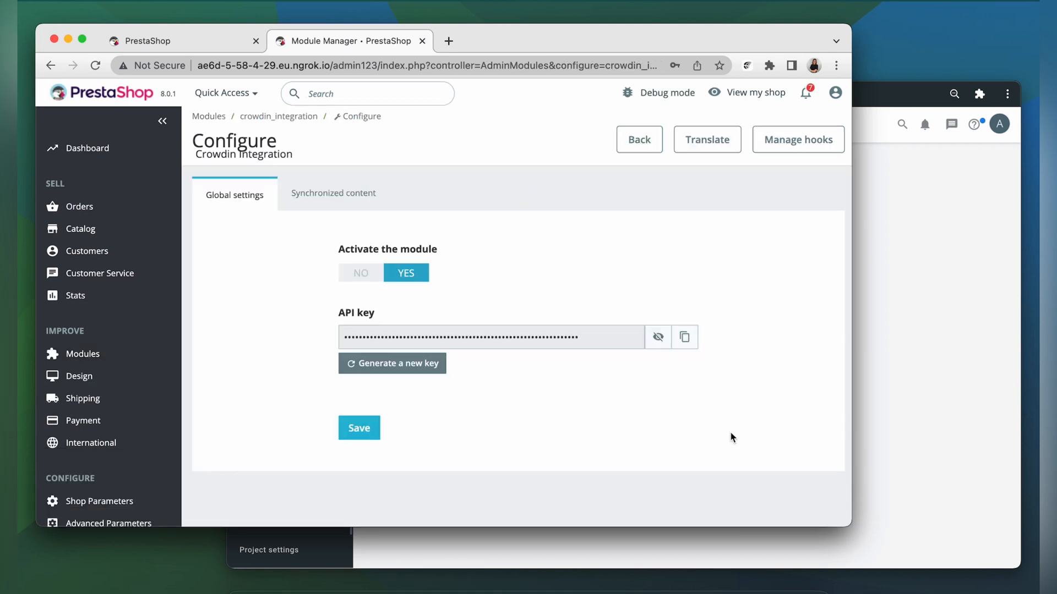
mouse_move(685, 338)
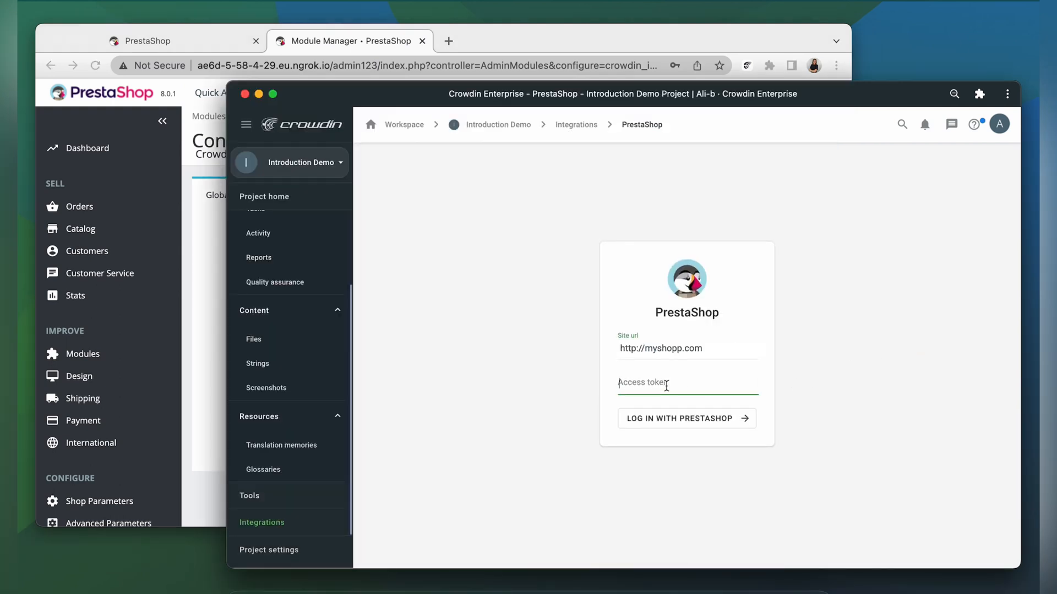
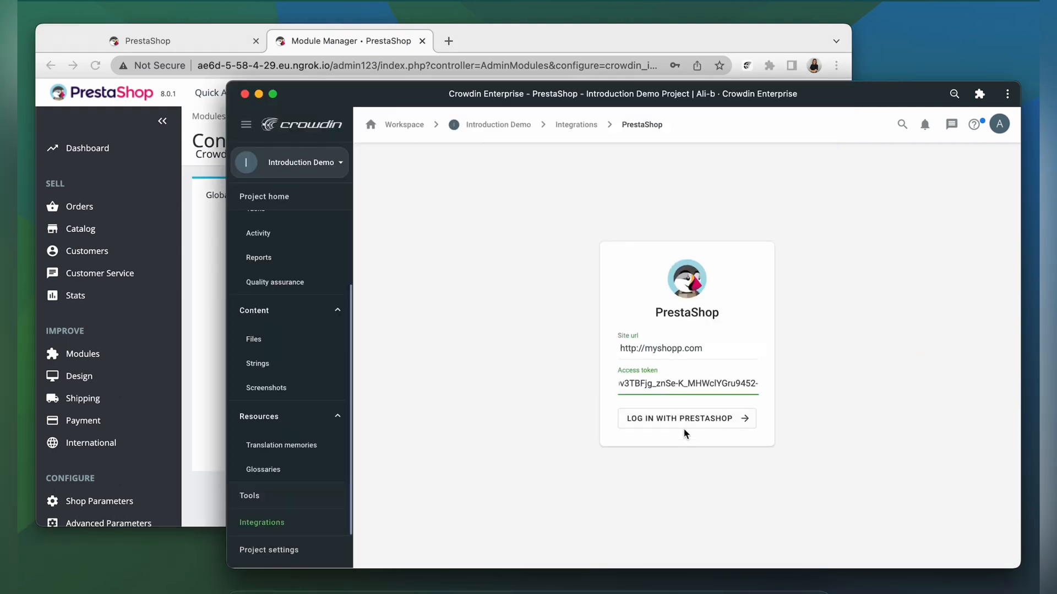
Log in to the store with the API access token and expand the PrestaShop content folder
click(686, 418)
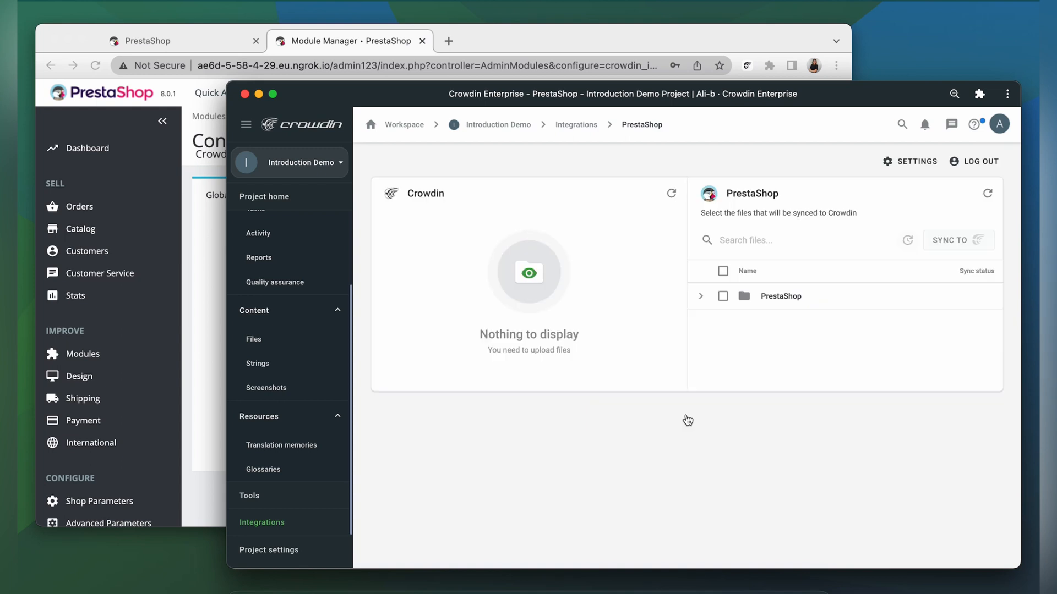
mouse_move(904, 379)
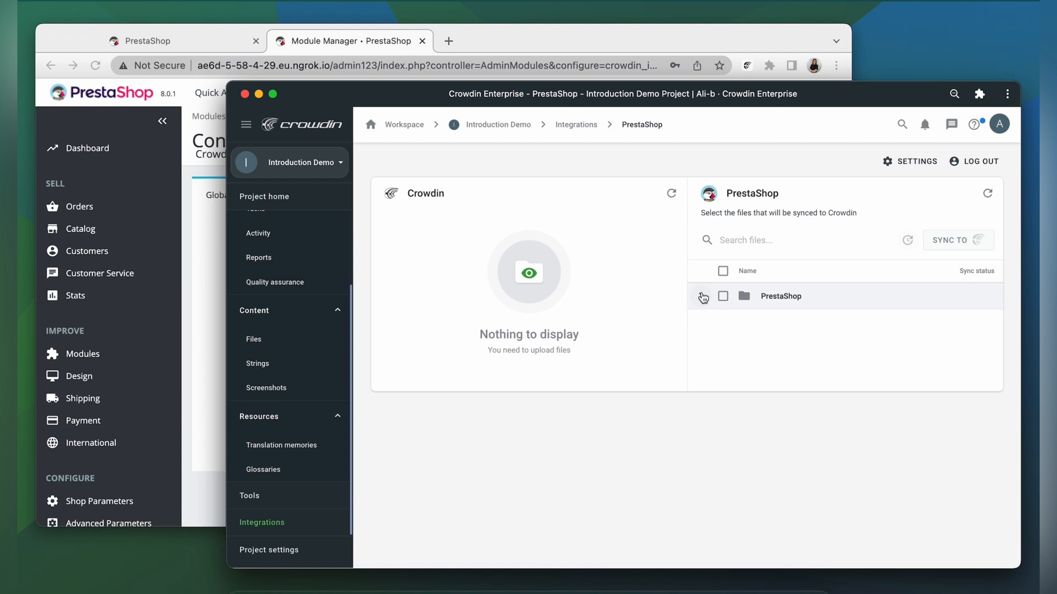
click(703, 297)
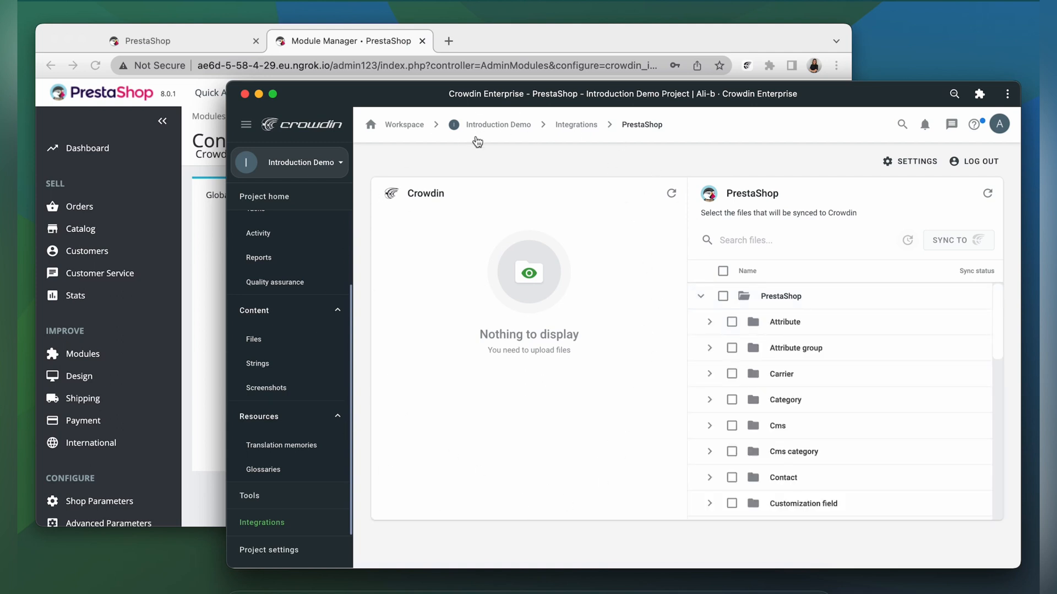
mouse_move(503, 449)
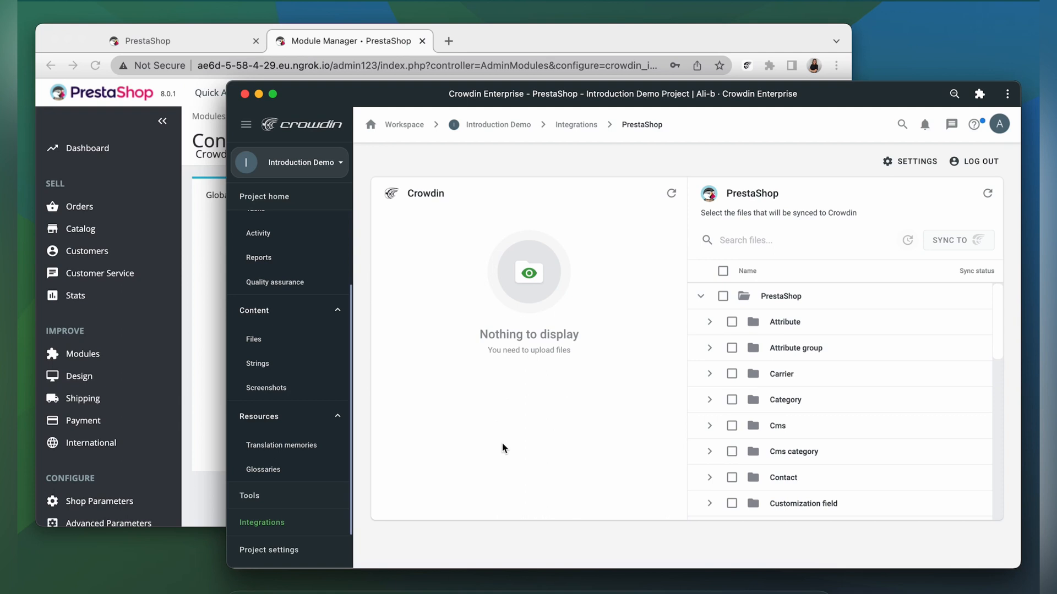
In integration settings, choose the PrestaShop store and map French to Français CA
click(916, 161)
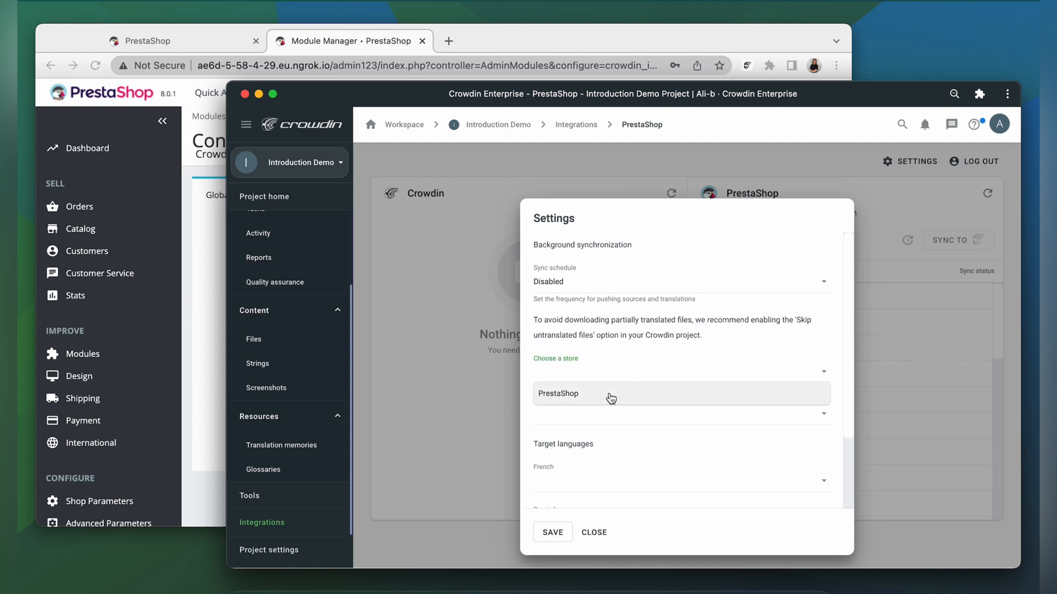
click(612, 393)
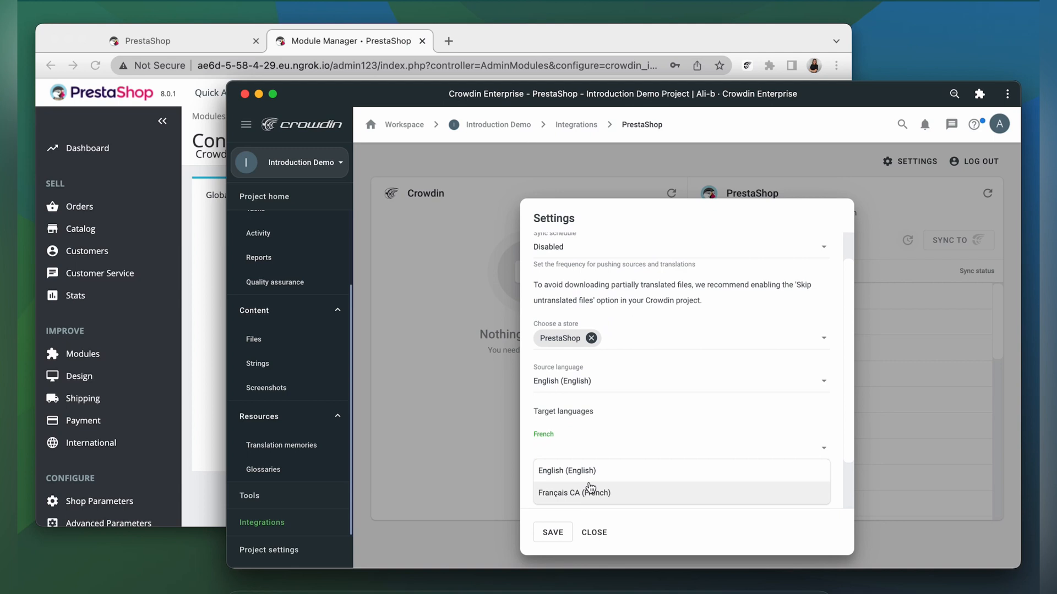
click(553, 532)
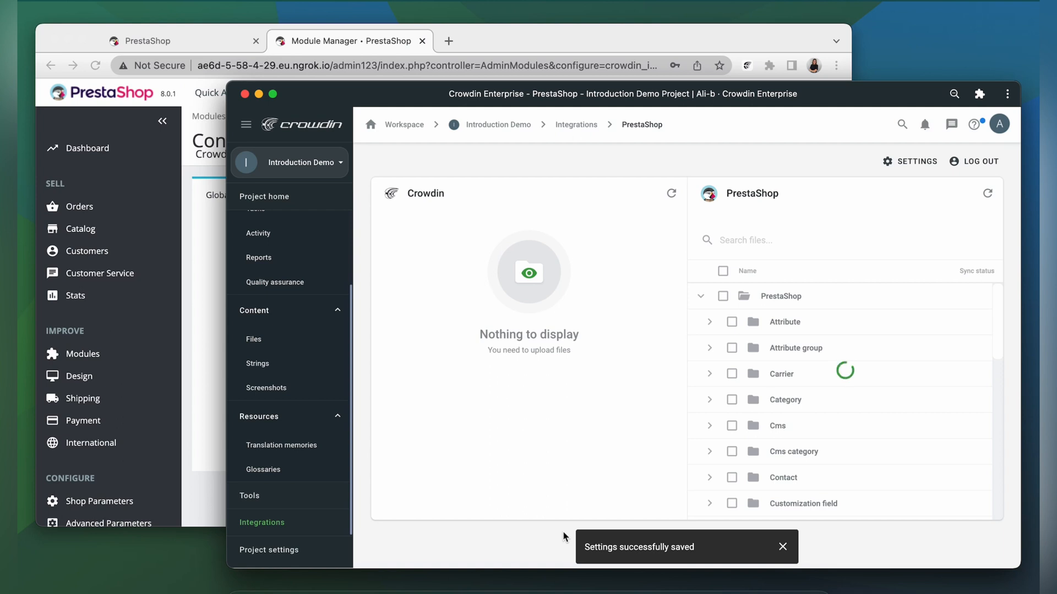
Select the Brown bear notebook product, sync it to Crowdin and expand the synced PrestaShop folder
scroll(down, 3)
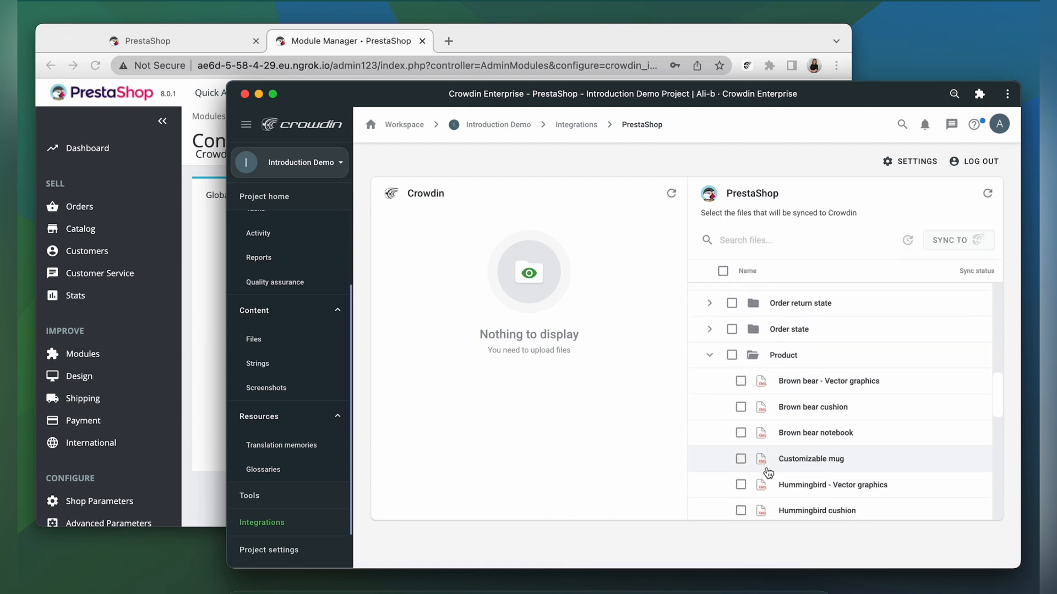
mouse_move(741, 432)
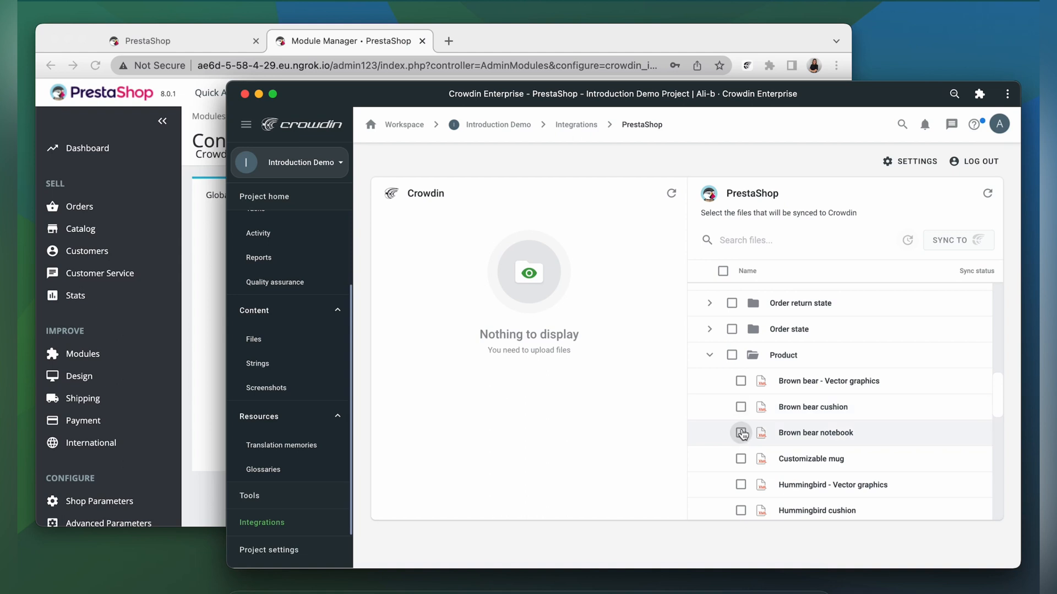
click(740, 434)
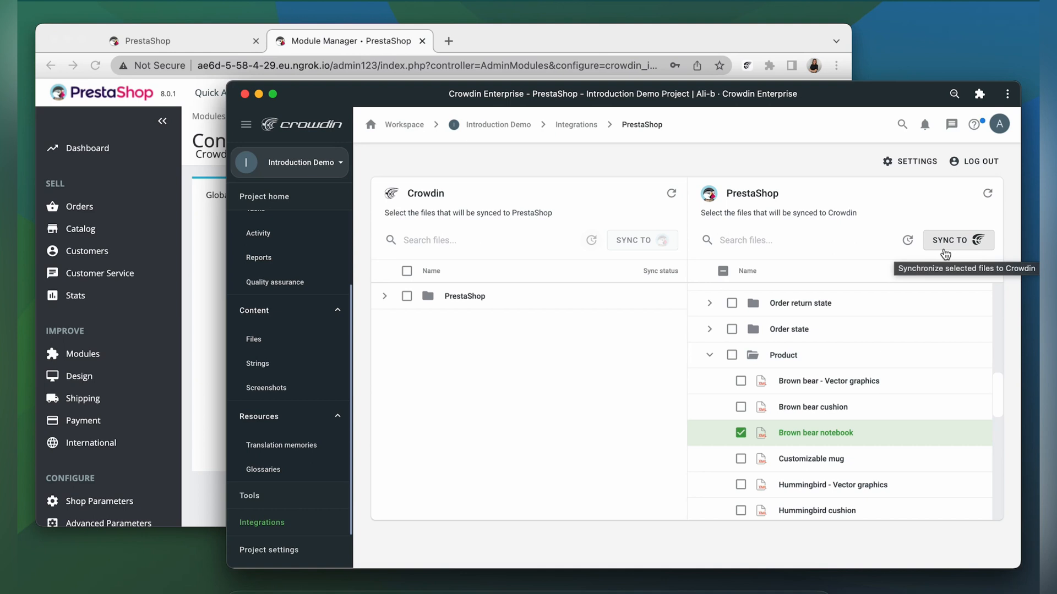
mouse_move(689, 315)
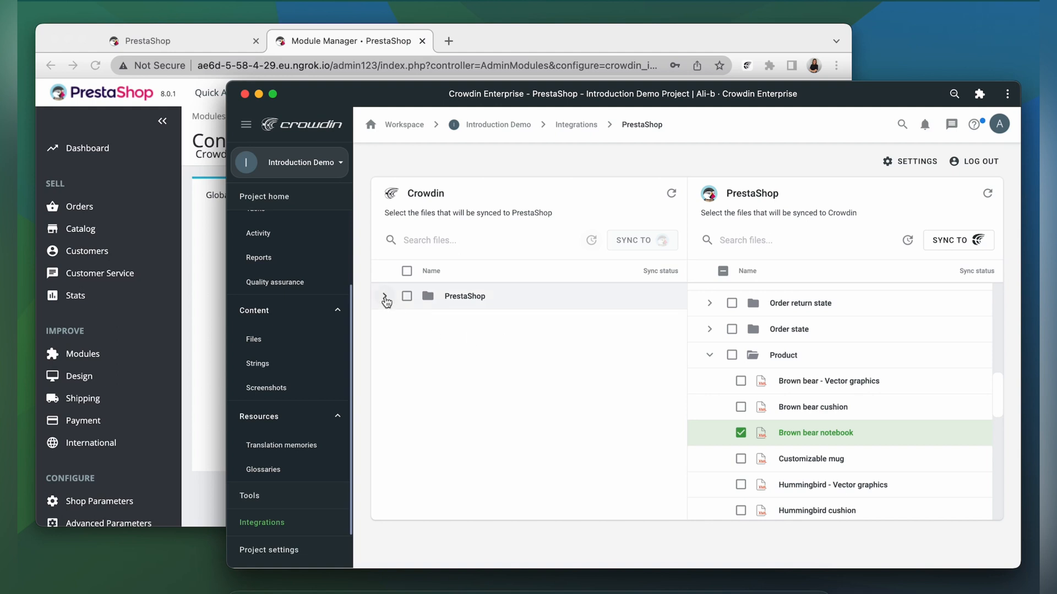
click(386, 299)
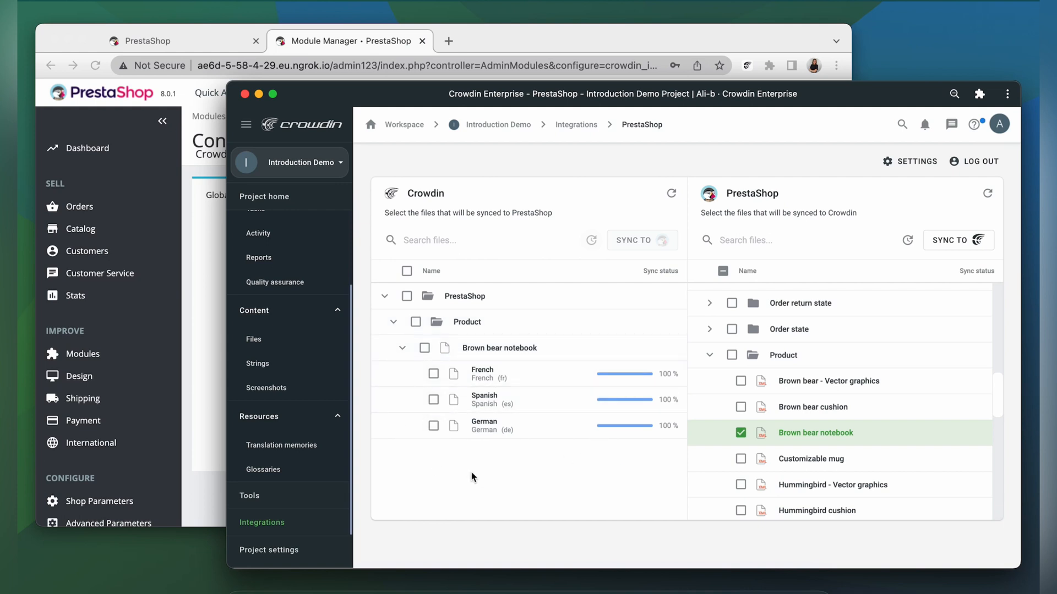
mouse_move(345, 254)
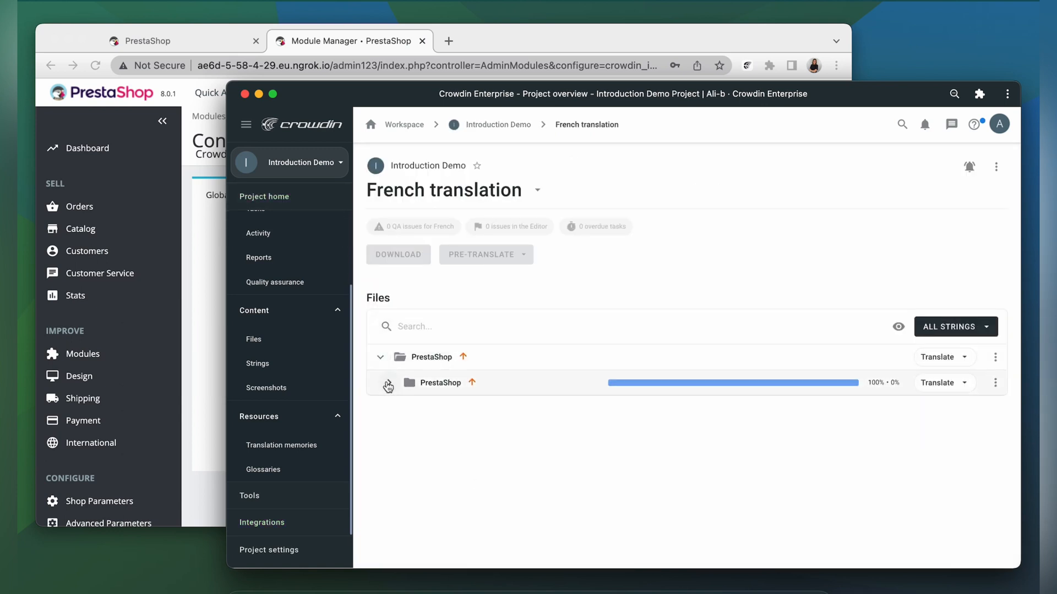
click(388, 386)
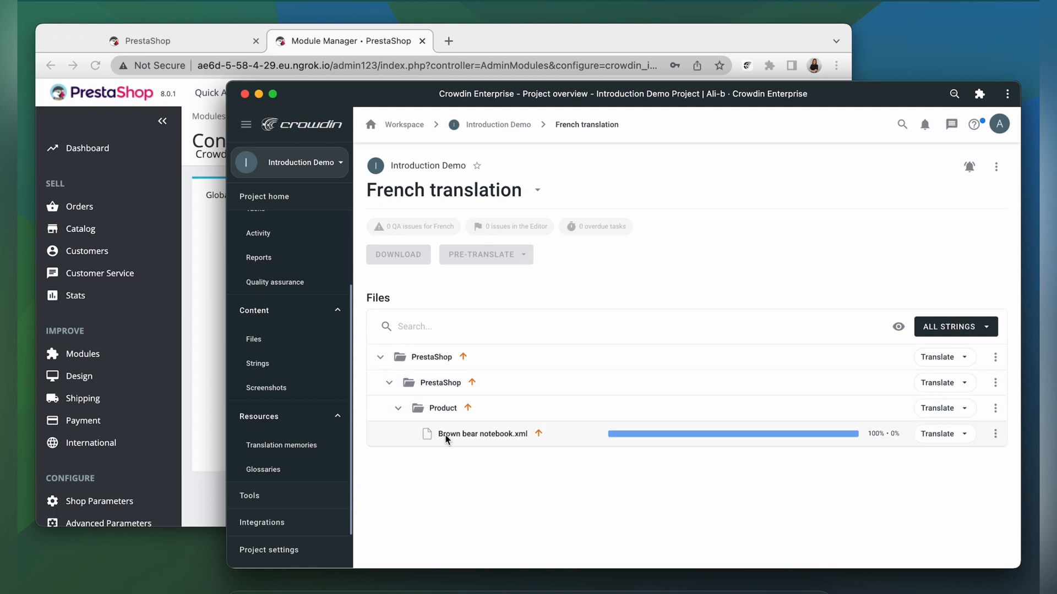
click(482, 434)
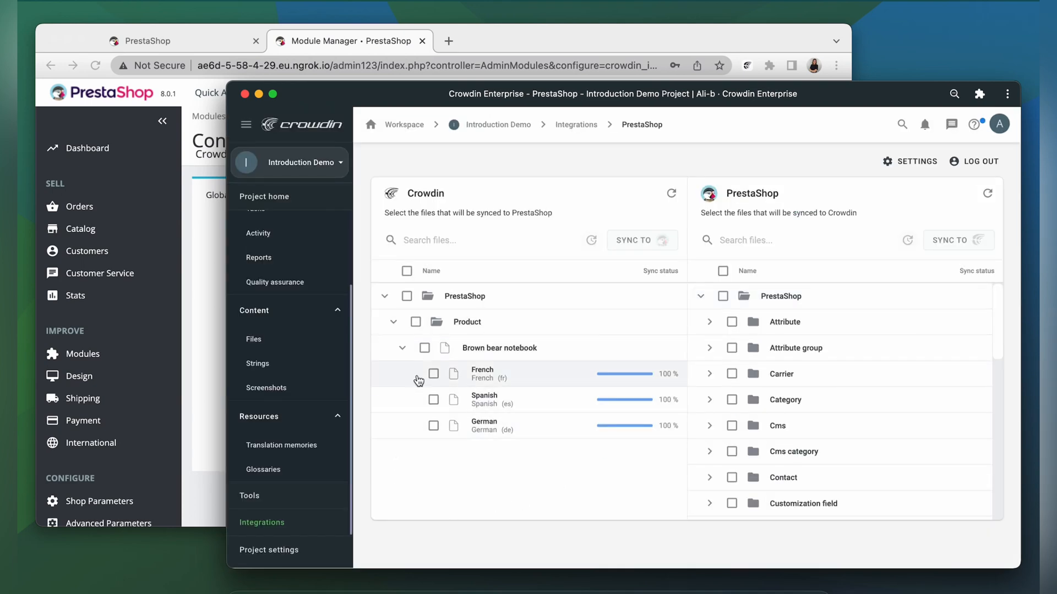
Sync the French Brown bear notebook file to PrestaShop and bring the PrestaShop admin forward
click(433, 374)
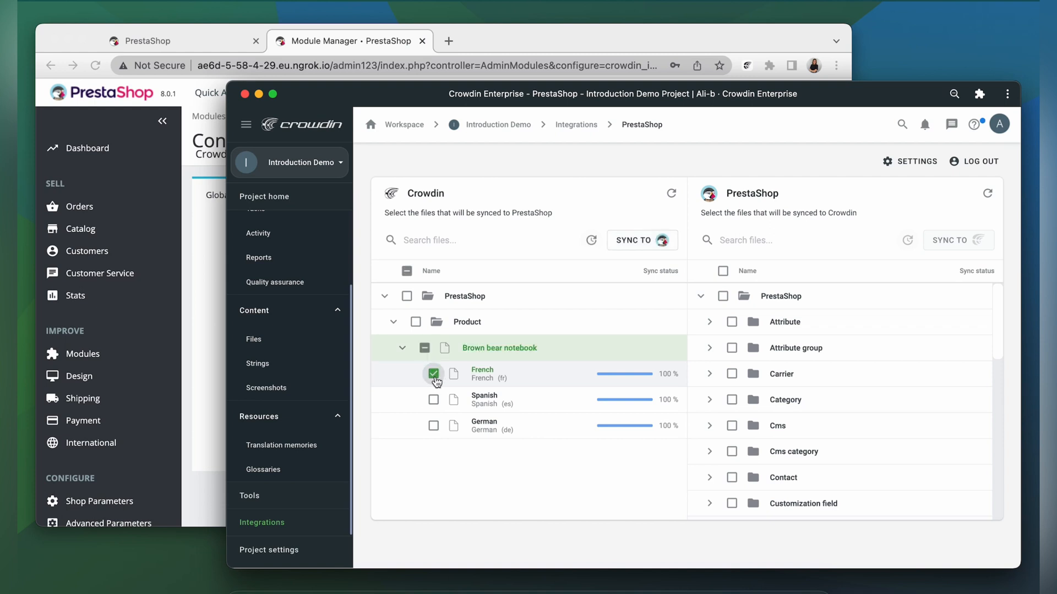
click(641, 240)
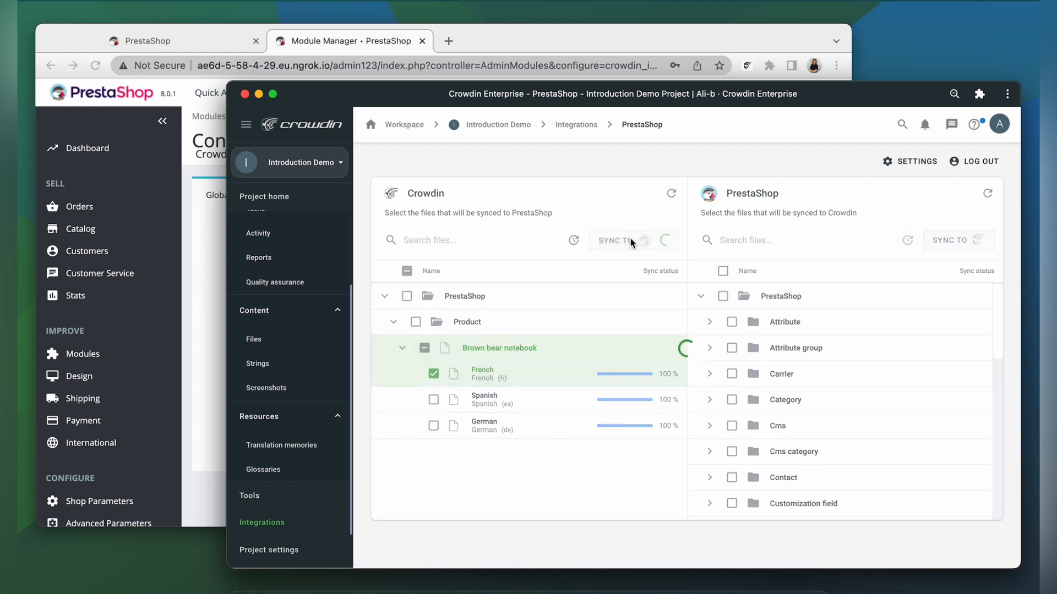
click(633, 240)
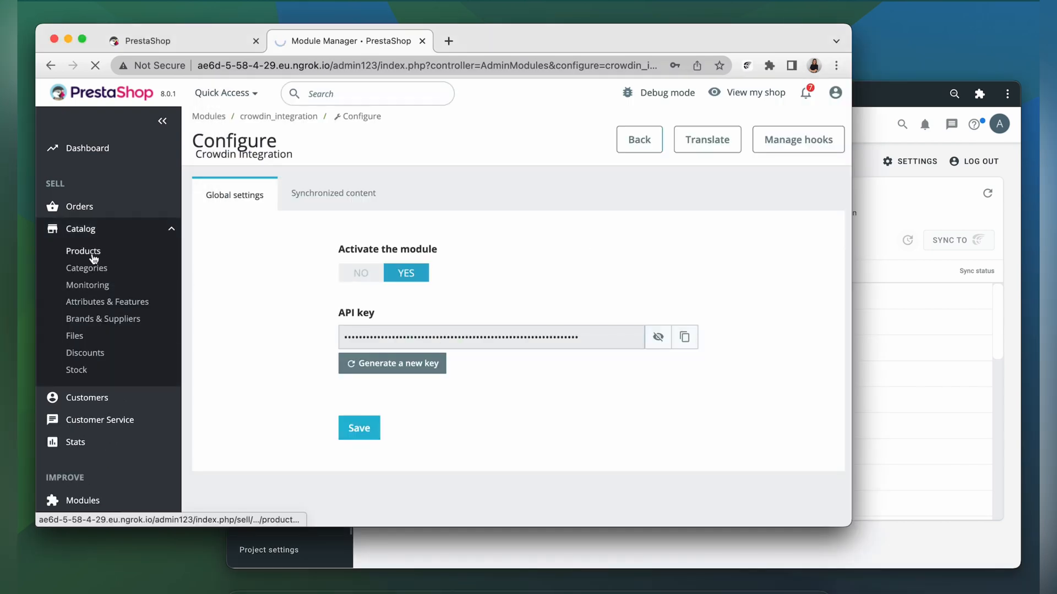
Open the Brown bear notebook product in Catalog and review its French summary and description
click(83, 251)
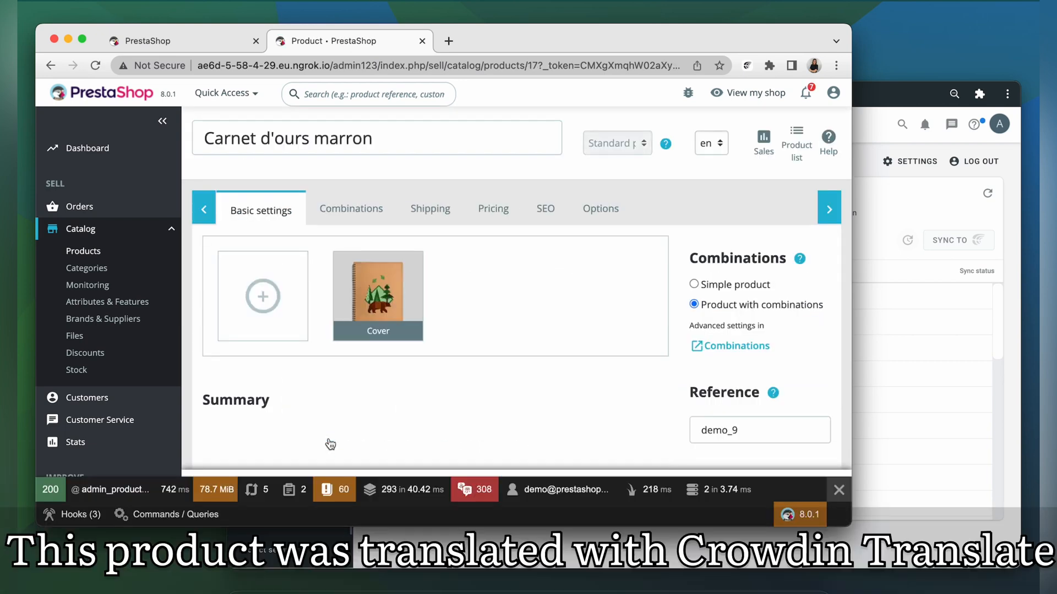
scroll(down, 3)
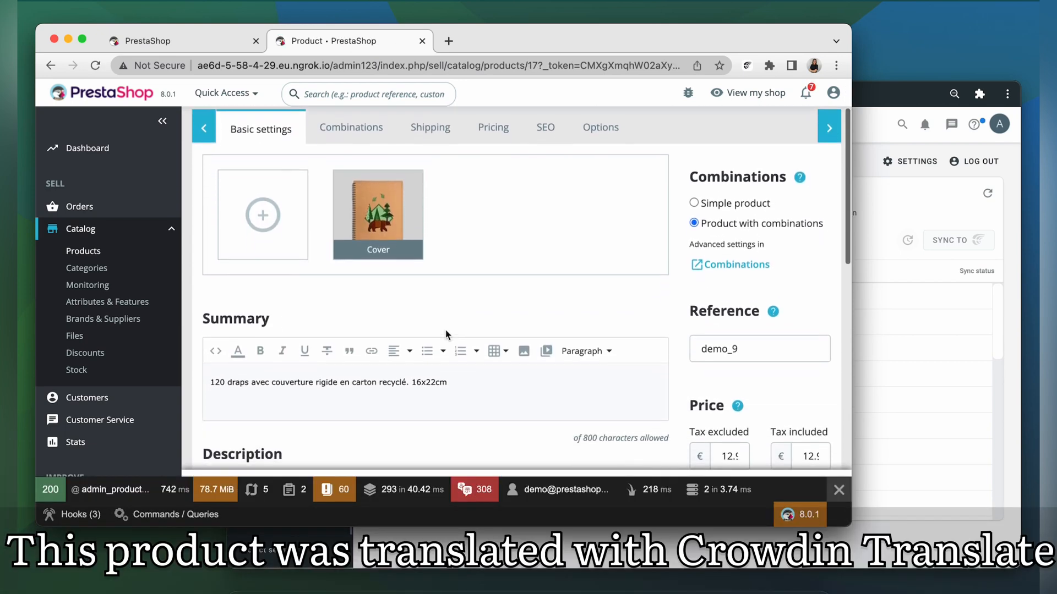
scroll(down, 3)
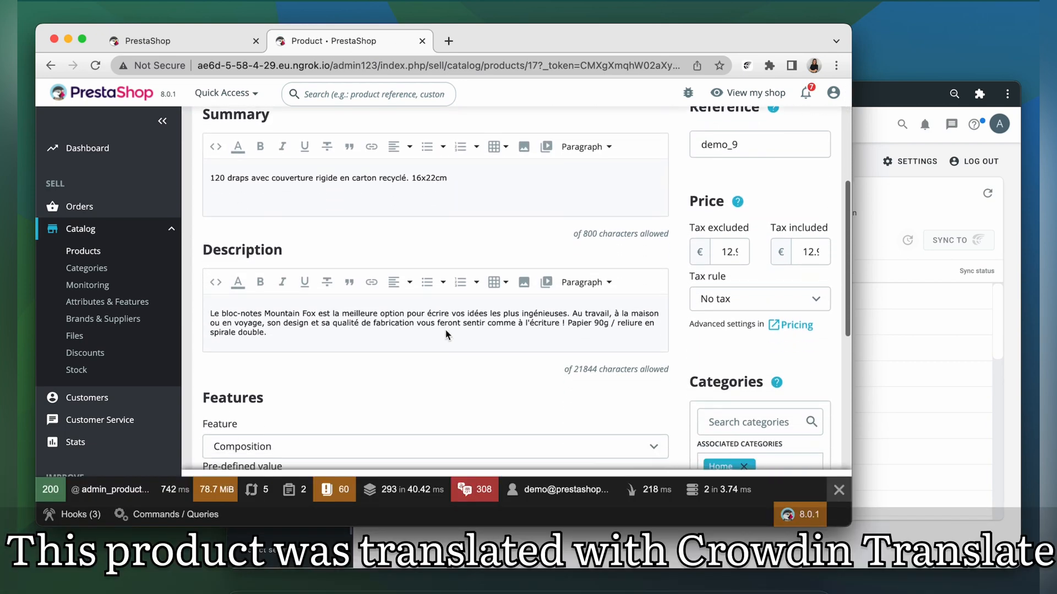